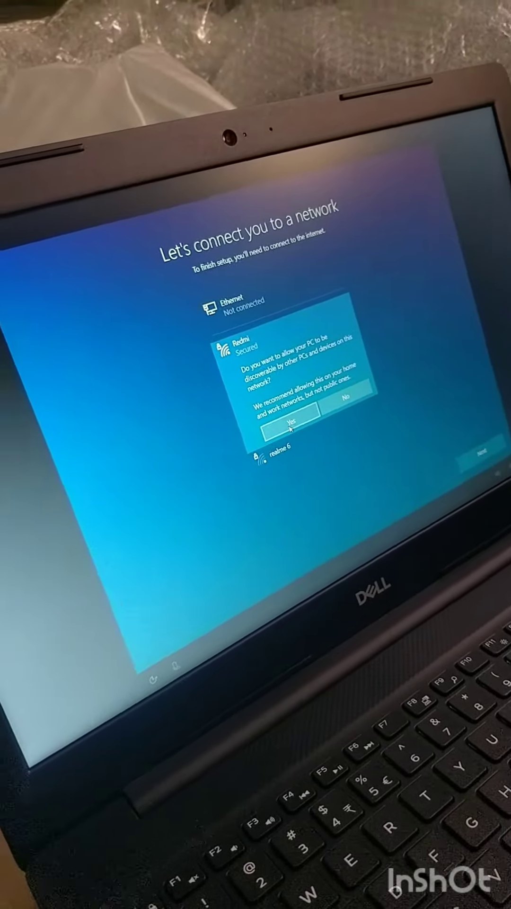
# Step: Allow the PC to be discoverable on the Redmi Wi-Fi network
pyautogui.click(291, 425)
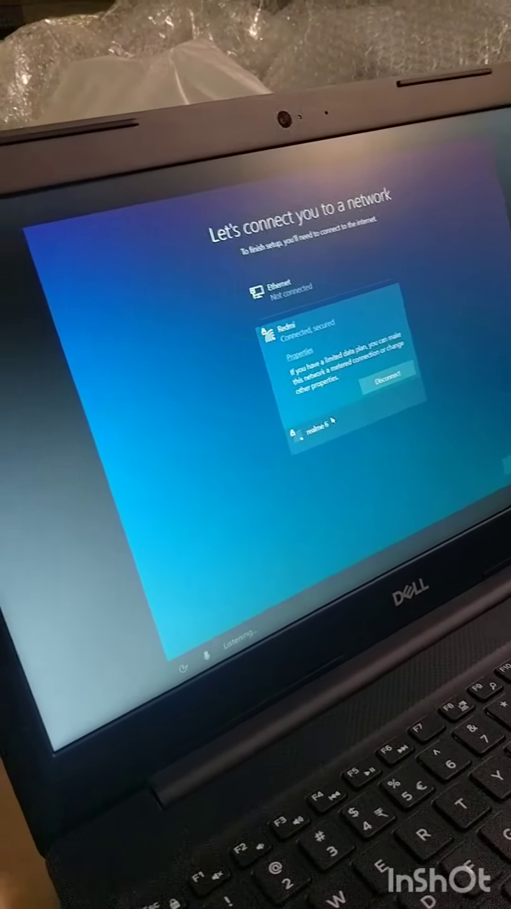